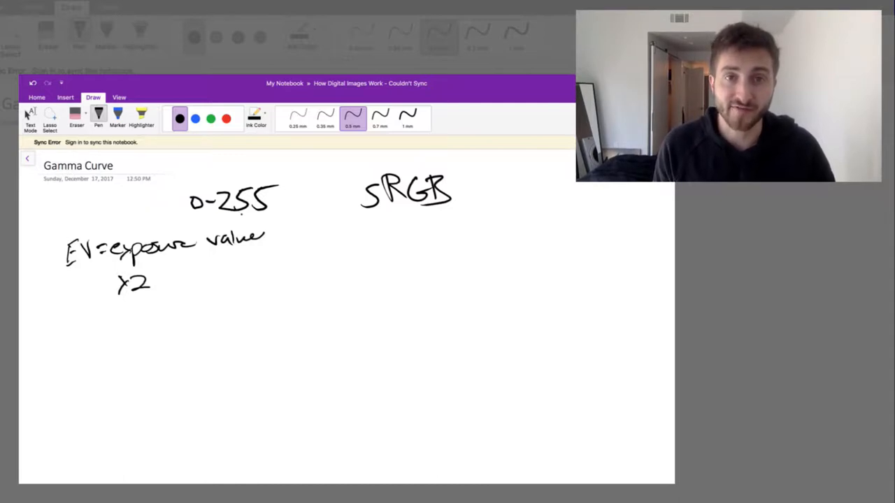
mouse_move(305, 261)
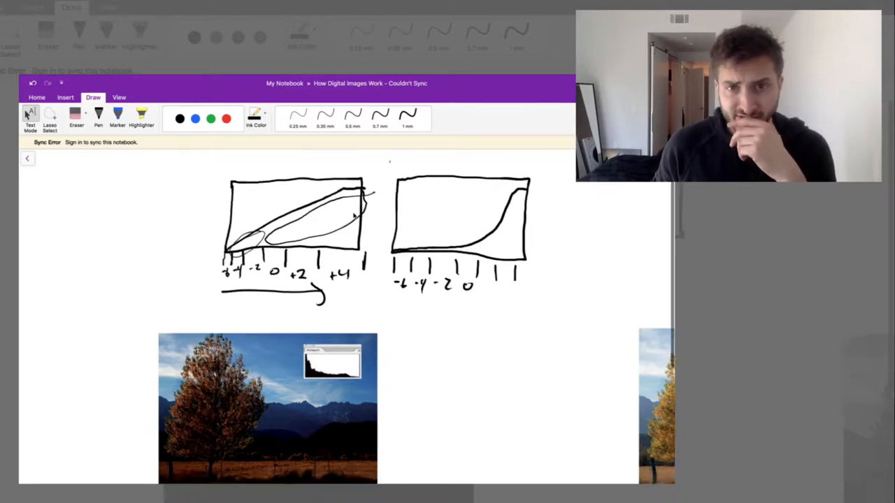
Scroll the Gamma Curve page so the tree photos sit below the curve sketches
scroll("down", 3)
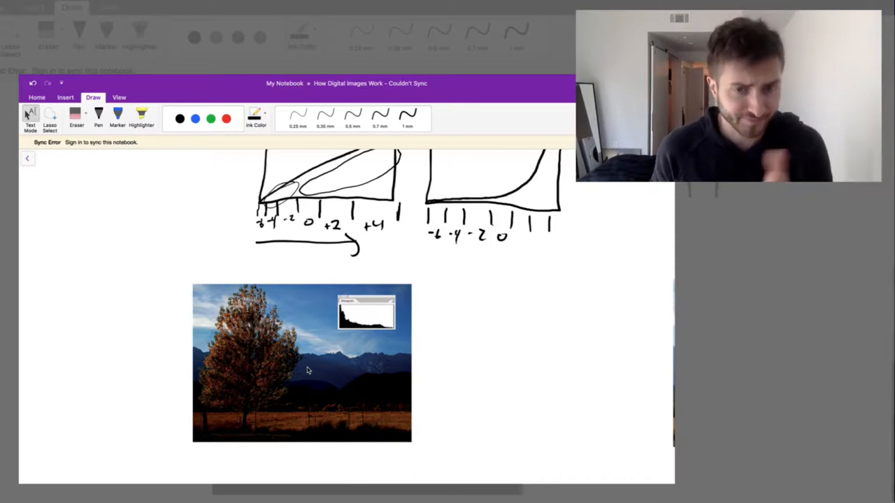
mouse_move(329, 349)
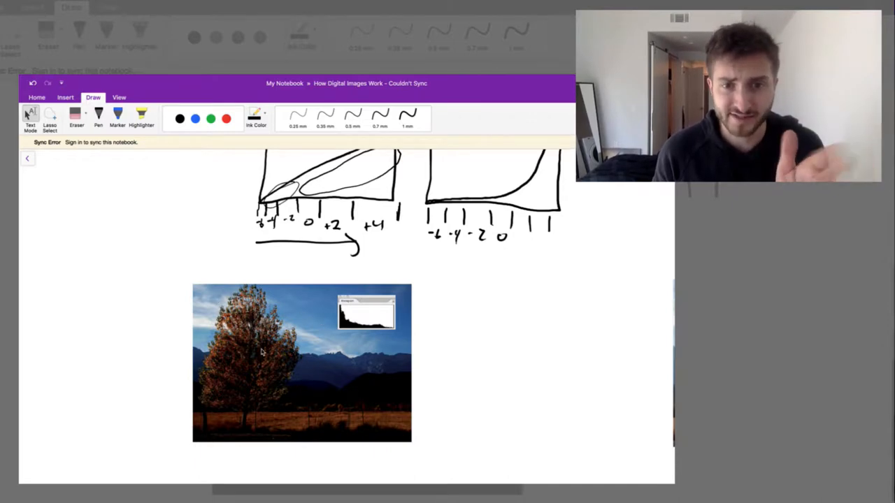
mouse_move(310, 304)
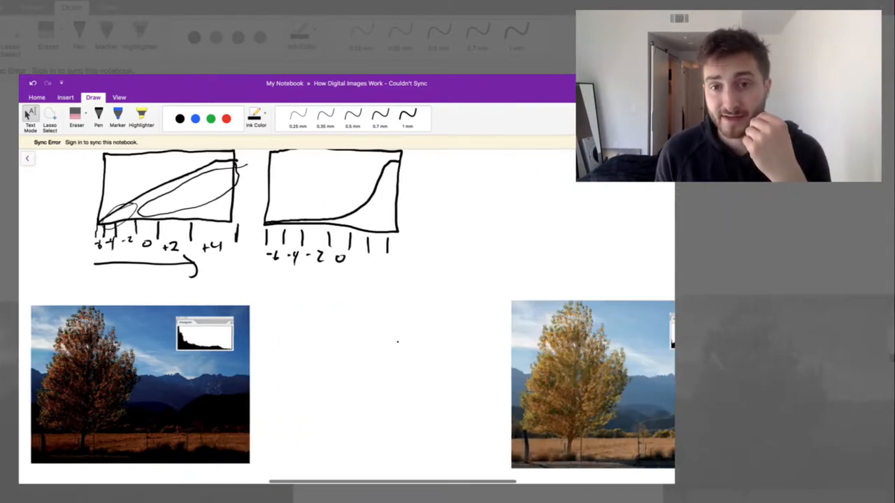
scroll("down", 3)
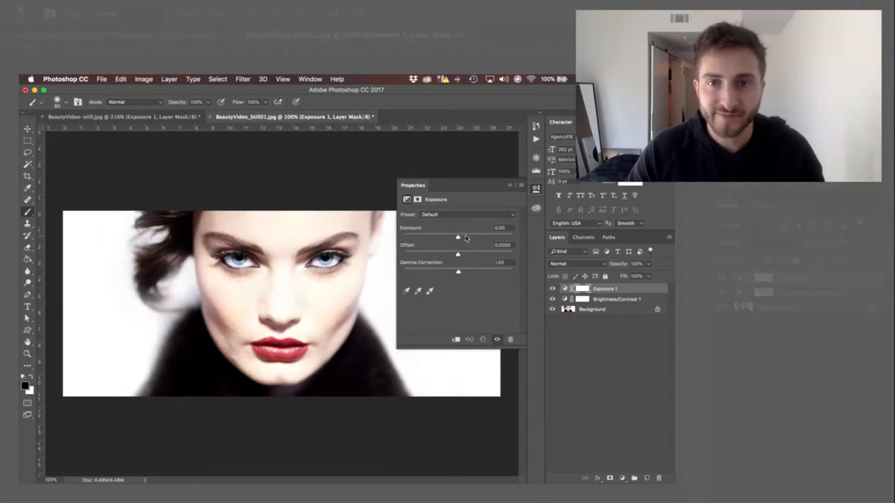
left_click_drag(458, 236, 452, 236)
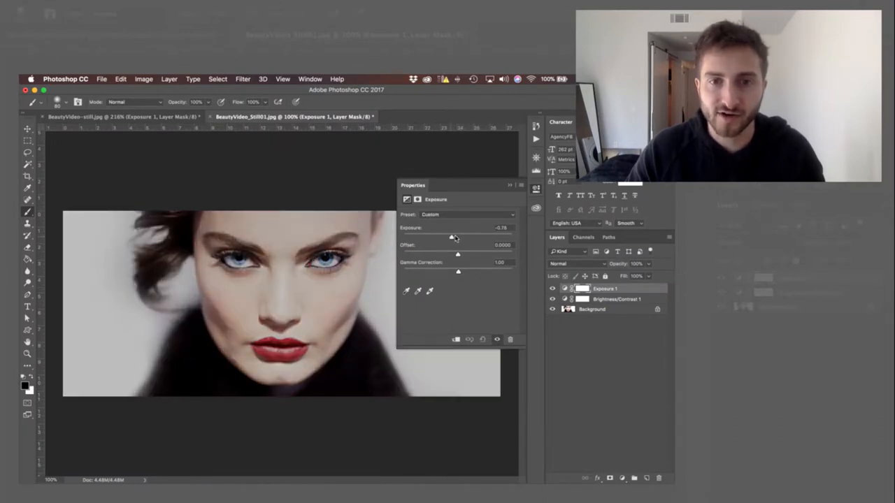
left_click_drag(450, 236, 459, 236)
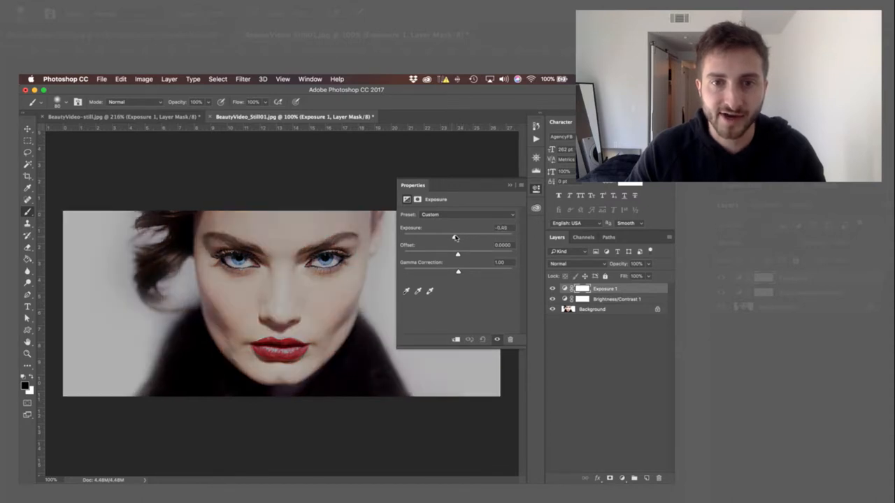
left_click_drag(454, 237, 460, 236)
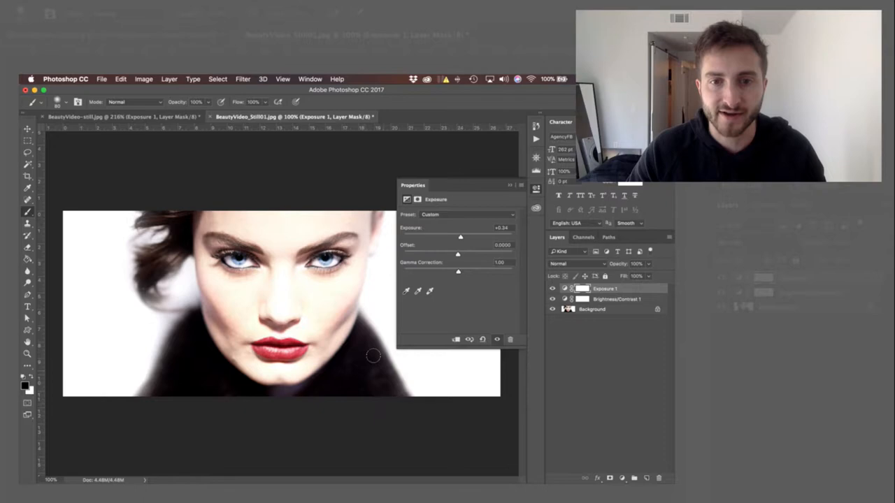
left_click_drag(461, 234, 474, 235)
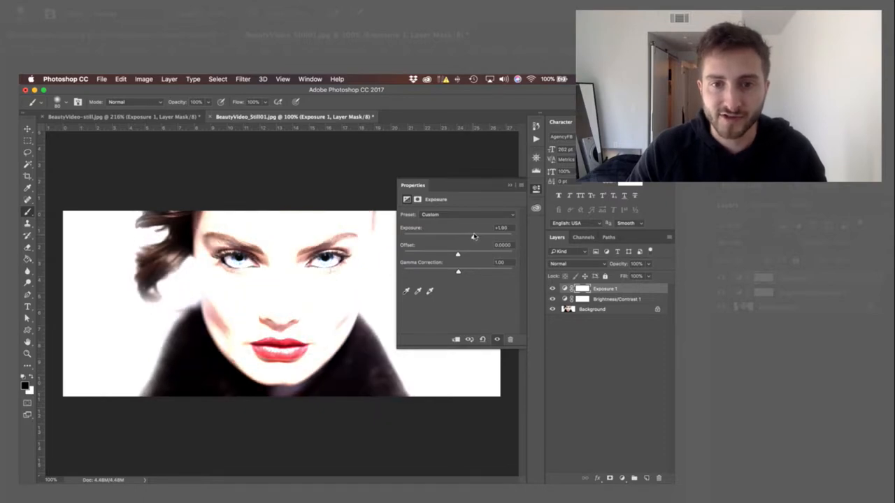
left_click_drag(473, 234, 498, 235)
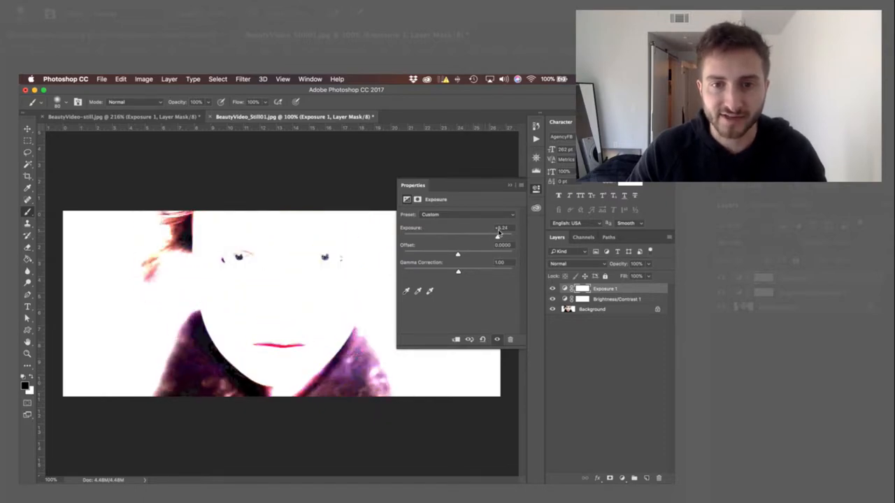
left_click_drag(498, 234, 510, 235)
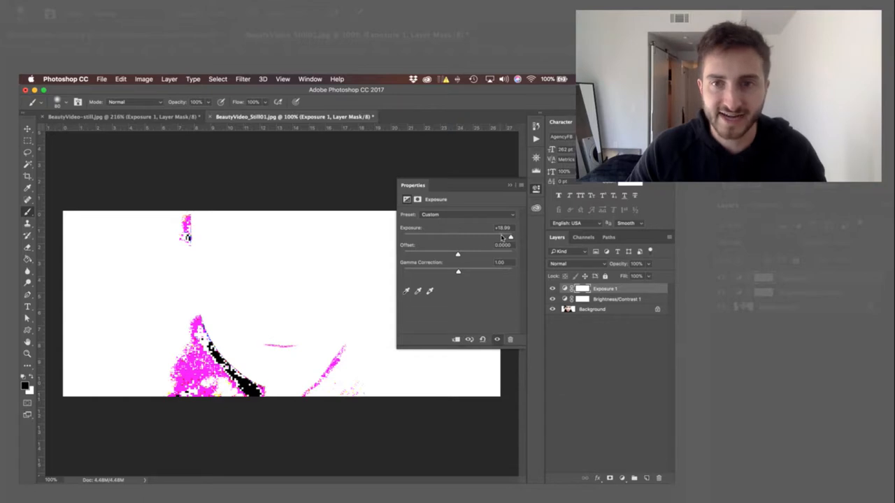
left_click_drag(510, 236, 496, 236)
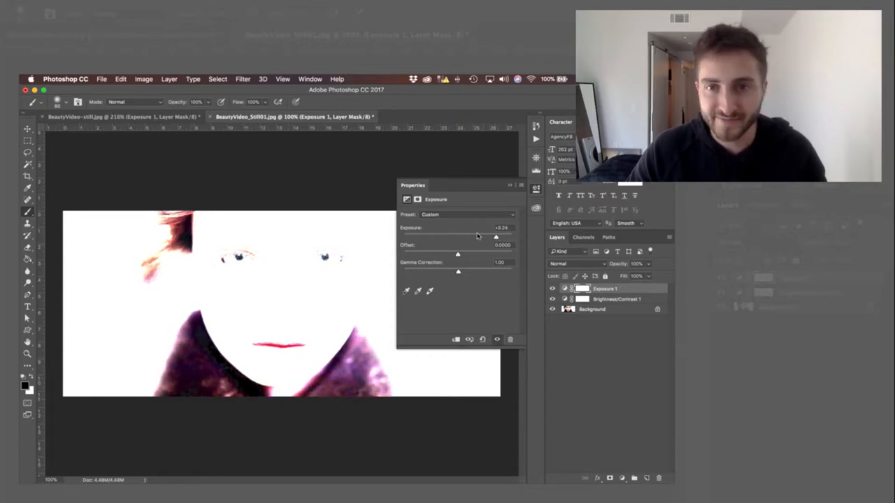
left_click_drag(496, 236, 446, 236)
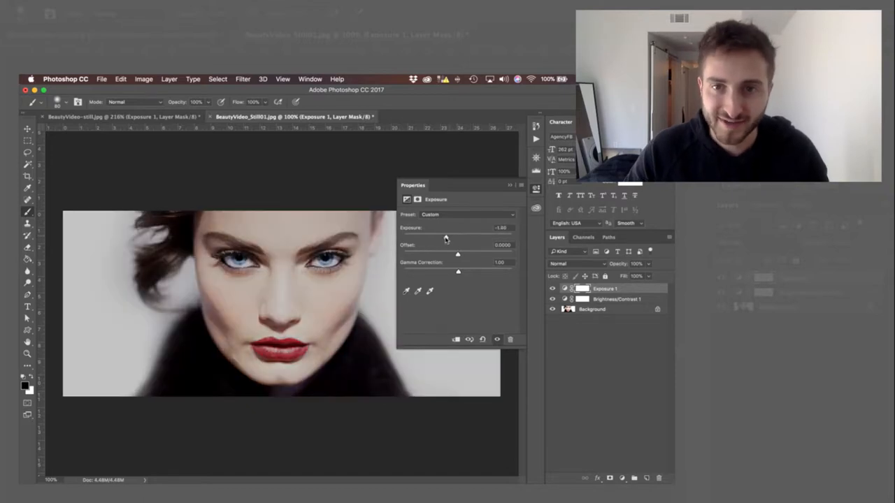
left_click_drag(459, 232, 475, 226)
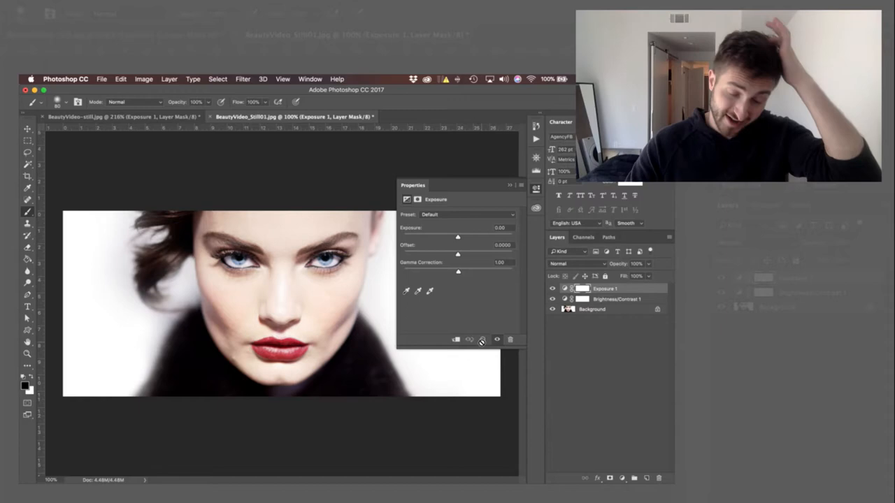
mouse_move(480, 339)
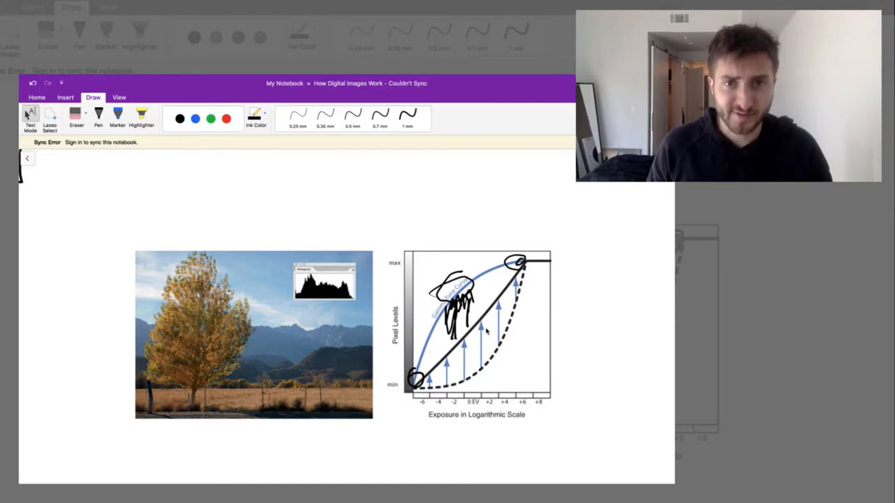
Sketch two small boxes with squiggle fills and wavy input/output lines above the images
left_click_drag(311, 188, 342, 207)
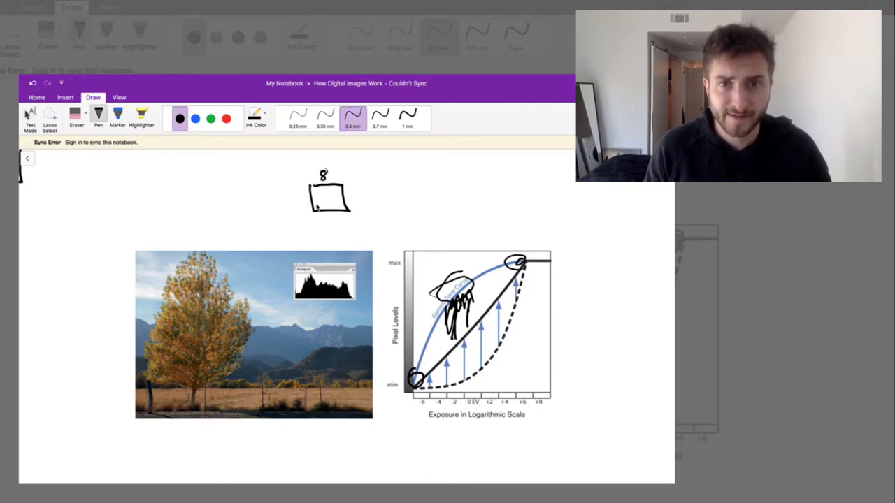
left_click_drag(311, 203, 338, 202)
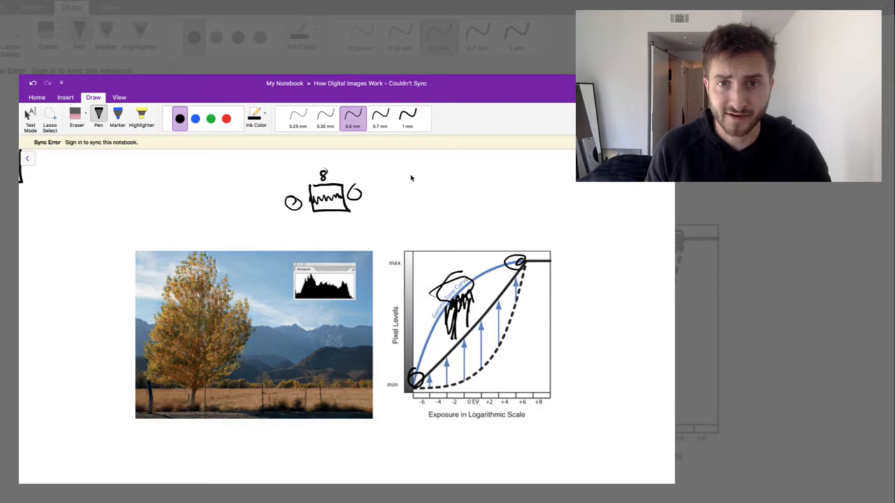
left_click_drag(444, 189, 484, 210)
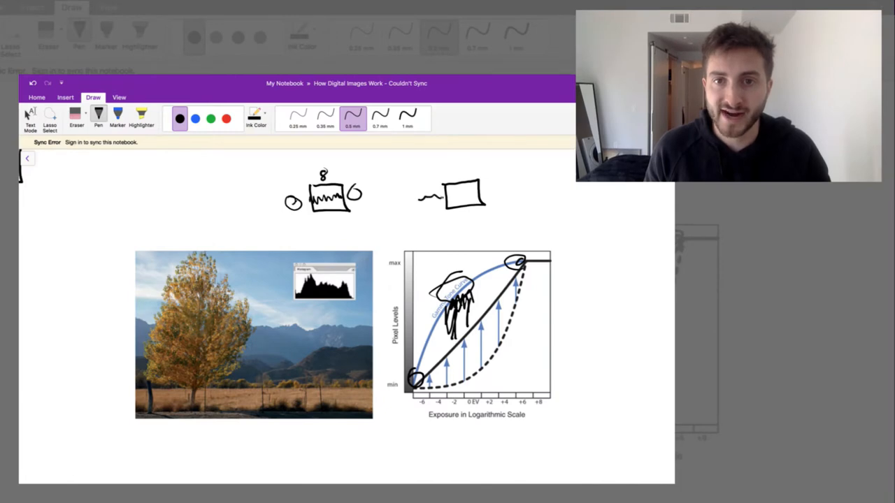
left_click_drag(475, 189, 511, 193)
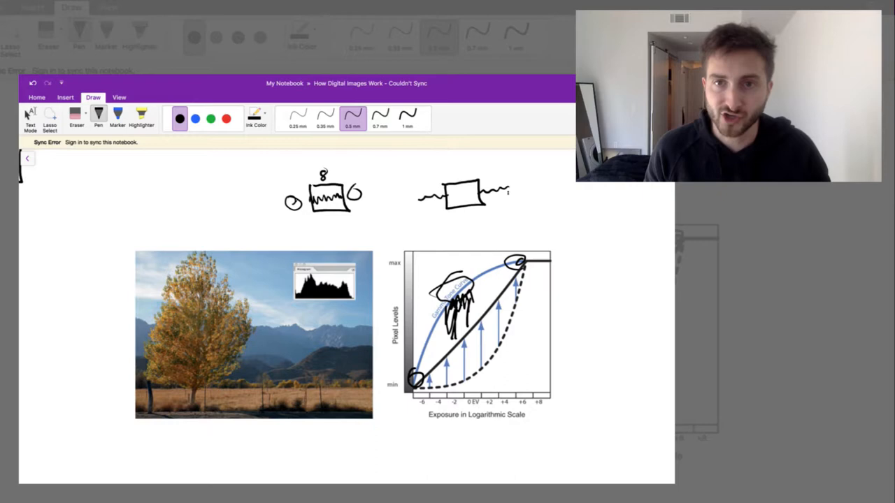
left_click_drag(430, 210, 444, 202)
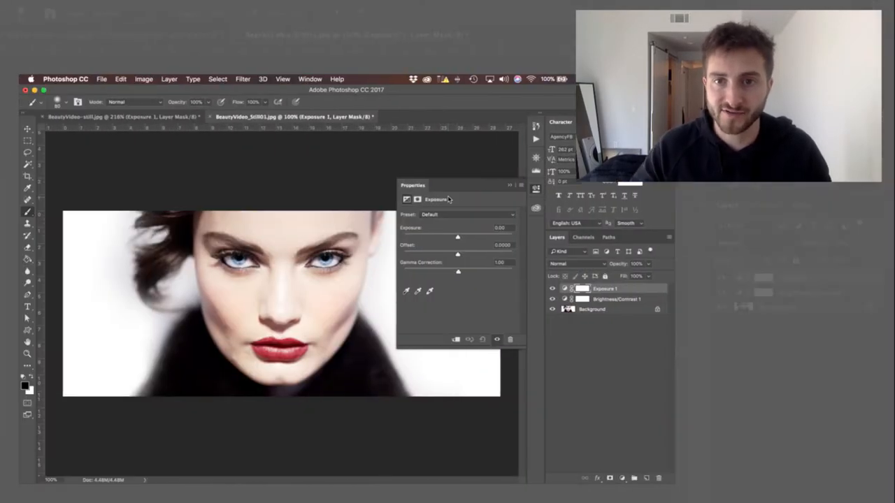
Leave the portrait and bring up the Desktop folder listing in Finder
left_click_drag(457, 236, 446, 236)
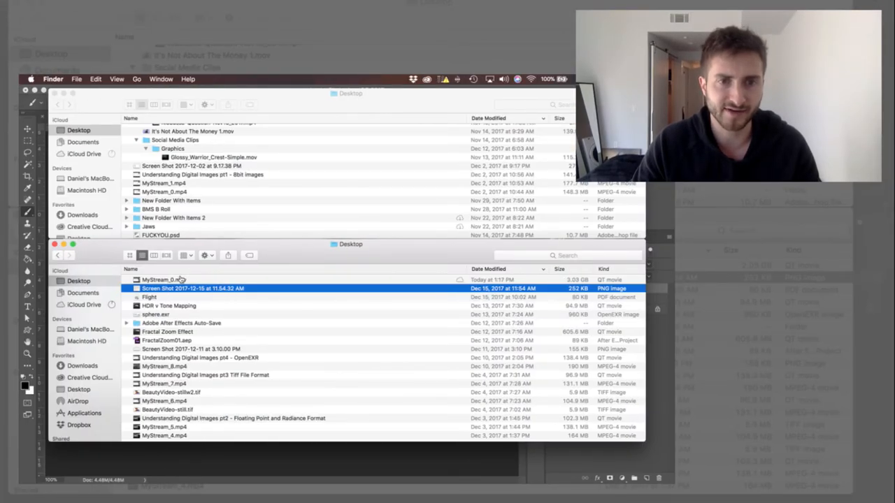
Search Finder for '.exr' and scroll the results to the FG.0000083.exr frame
left_click(567, 255)
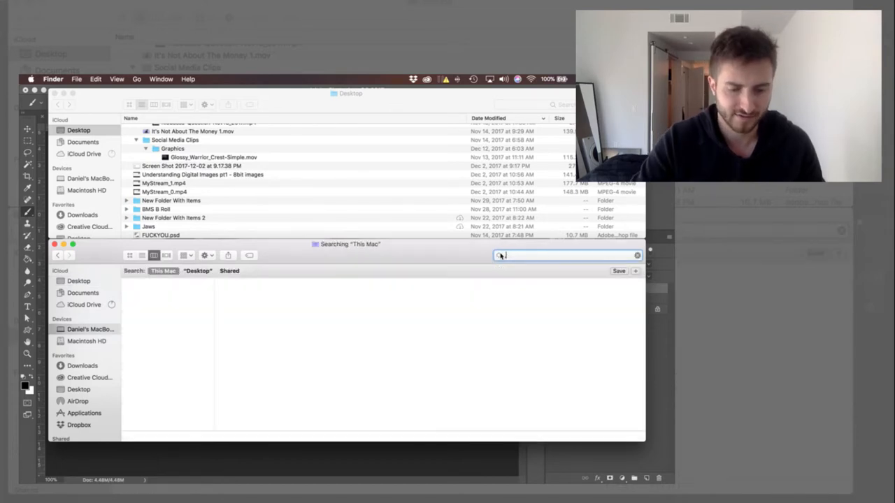
type(".exr")
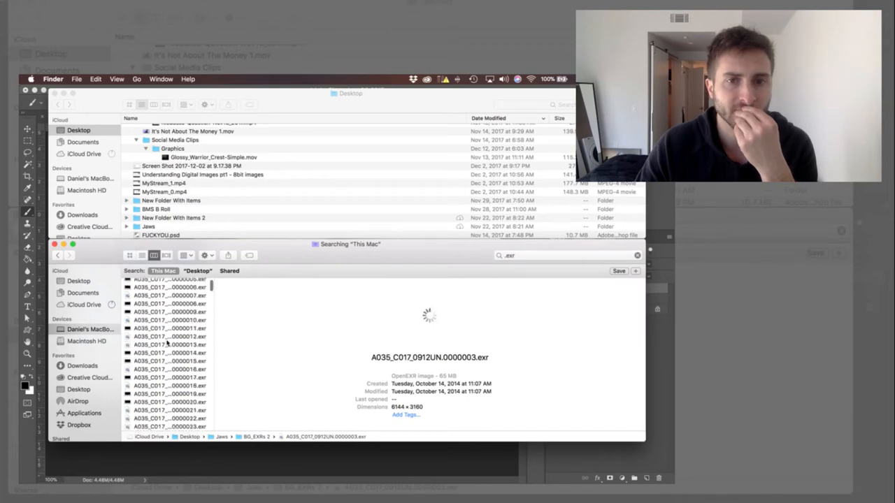
scroll("down", 3)
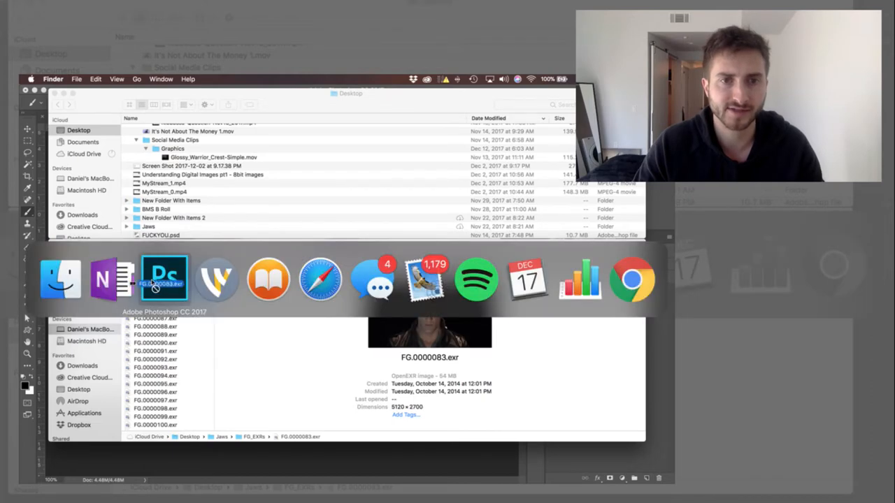
Open FG.0000083.exr with alpha read As Alpha Channel and dismiss the Properties panel
left_click(165, 279)
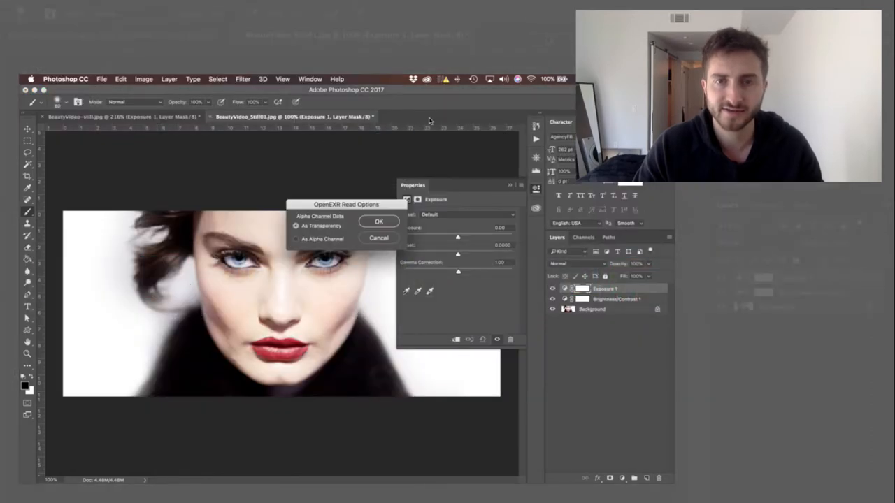
left_click(295, 239)
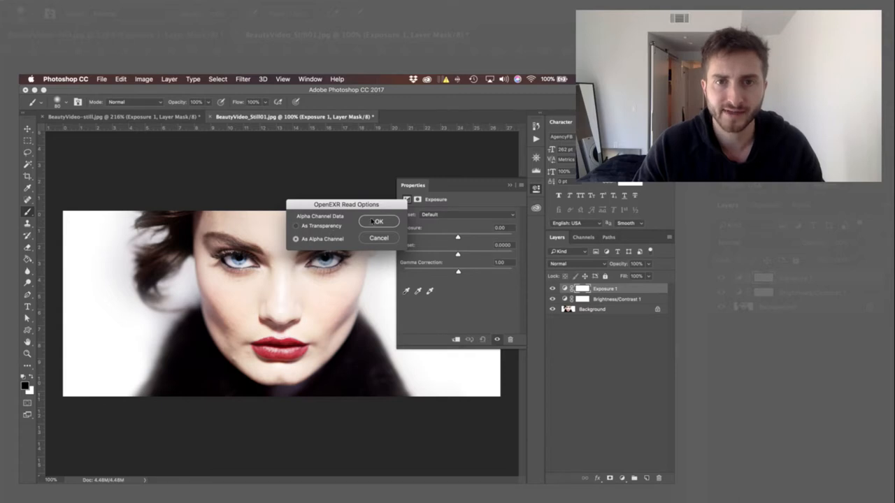
left_click(380, 221)
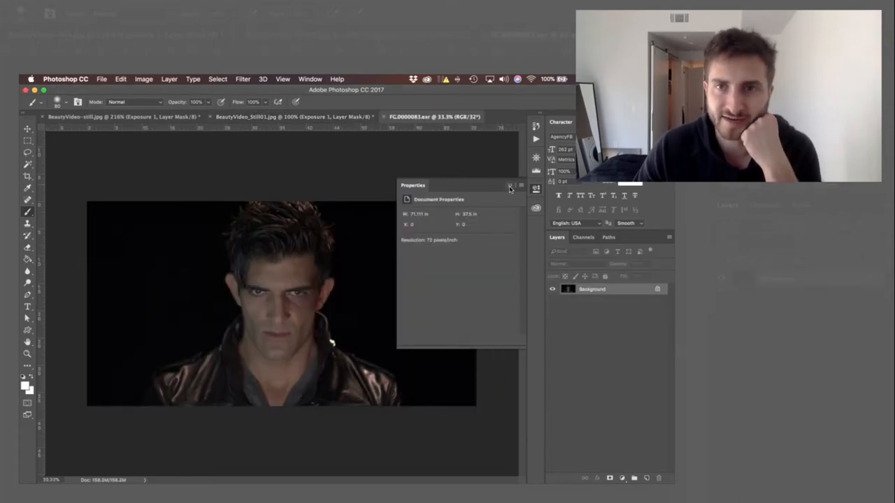
left_click(509, 187)
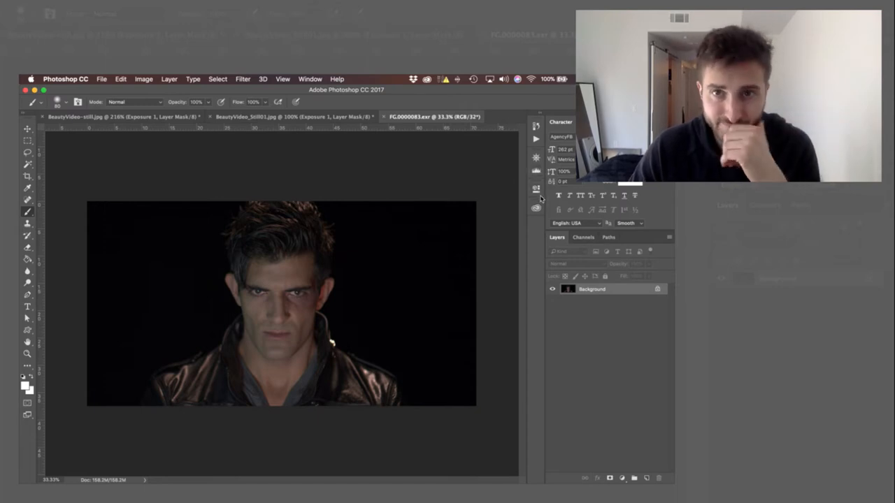
mouse_move(475, 118)
type("expos")
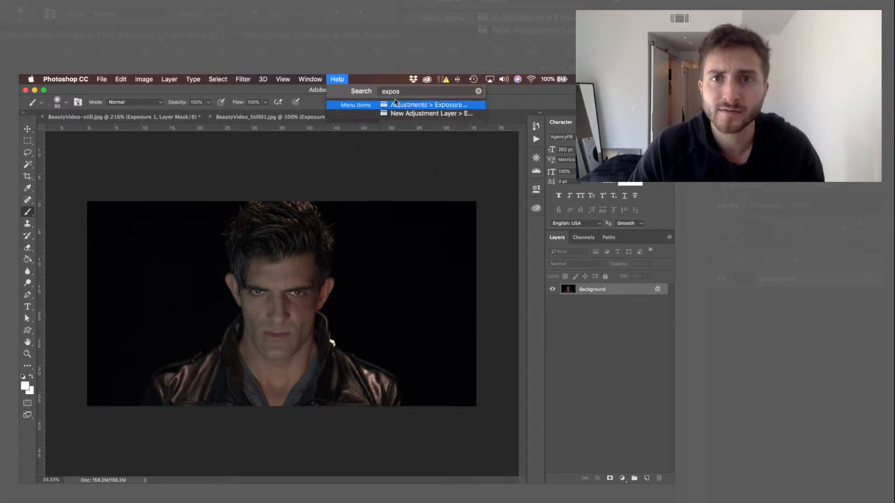
Apply Exposure to the EXR frame, trying brighter and darker before about +0.55
left_click(430, 104)
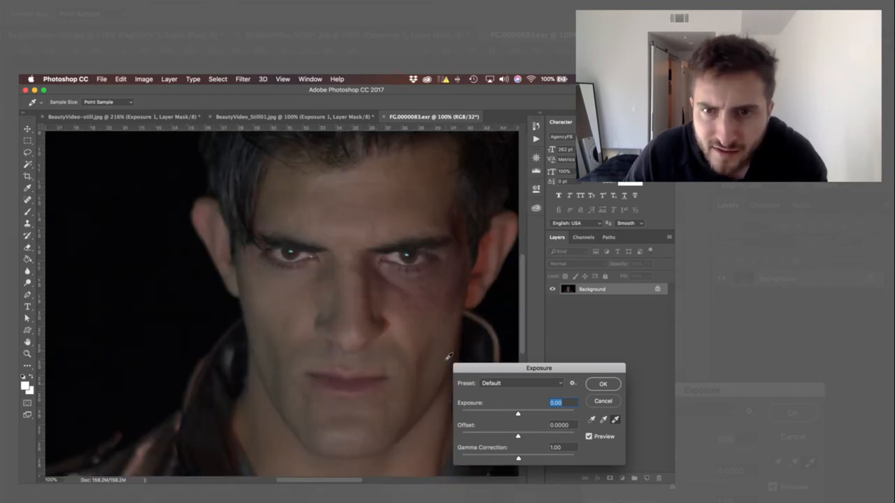
left_click_drag(518, 413, 538, 412)
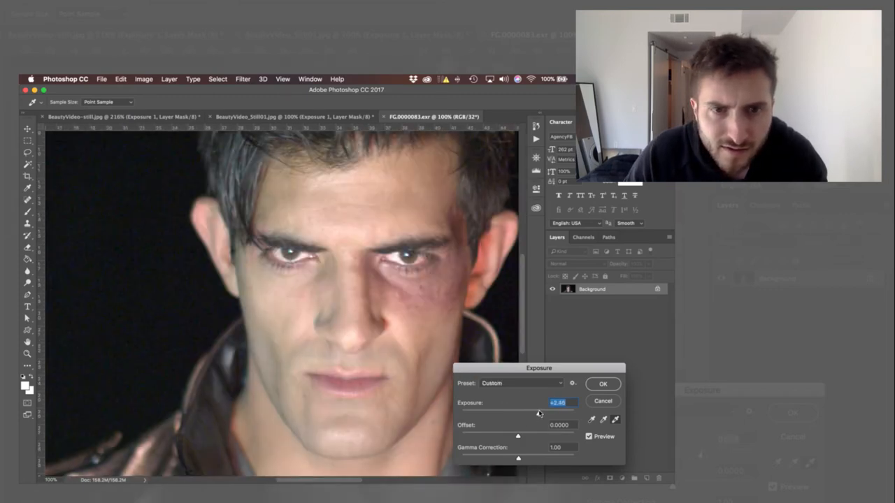
left_click_drag(559, 402, 514, 412)
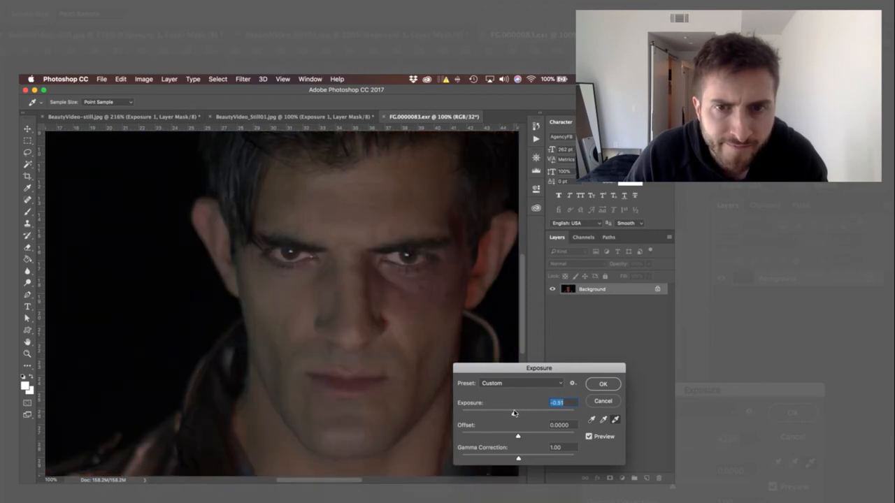
left_click_drag(511, 414, 537, 414)
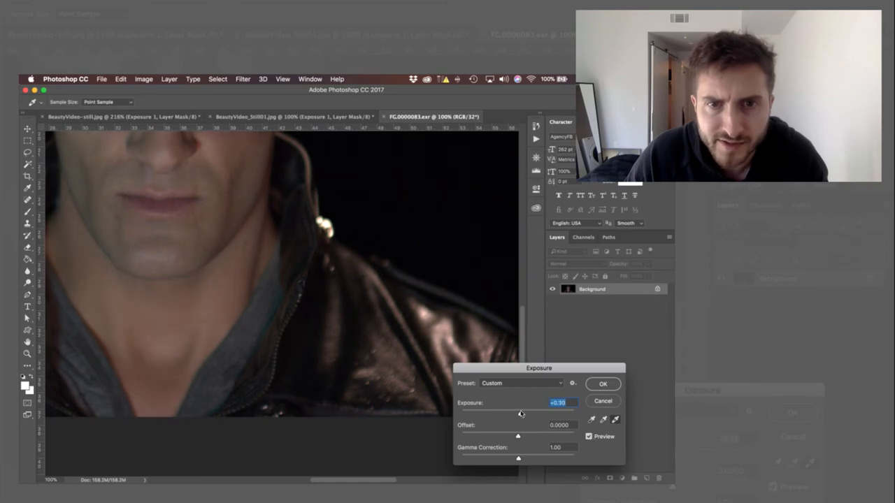
Darken the frame heavily and toggle Preview to compare with the original
left_click_drag(520, 413, 500, 412)
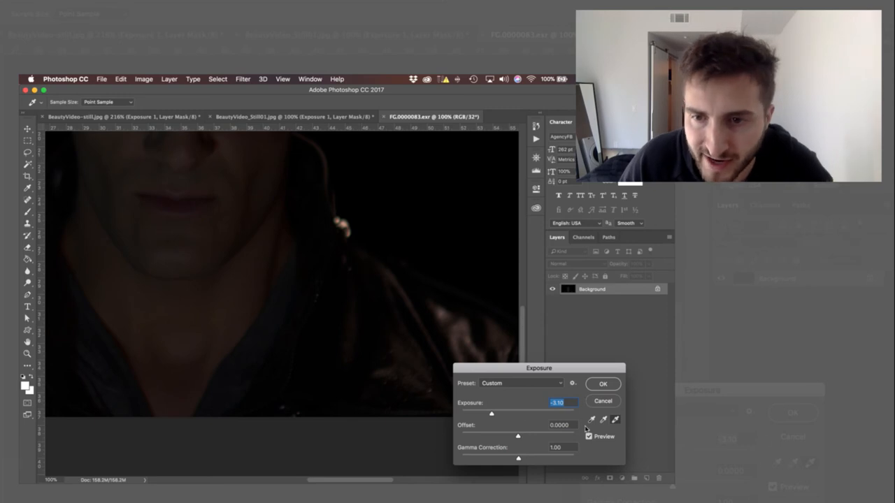
left_click(590, 437)
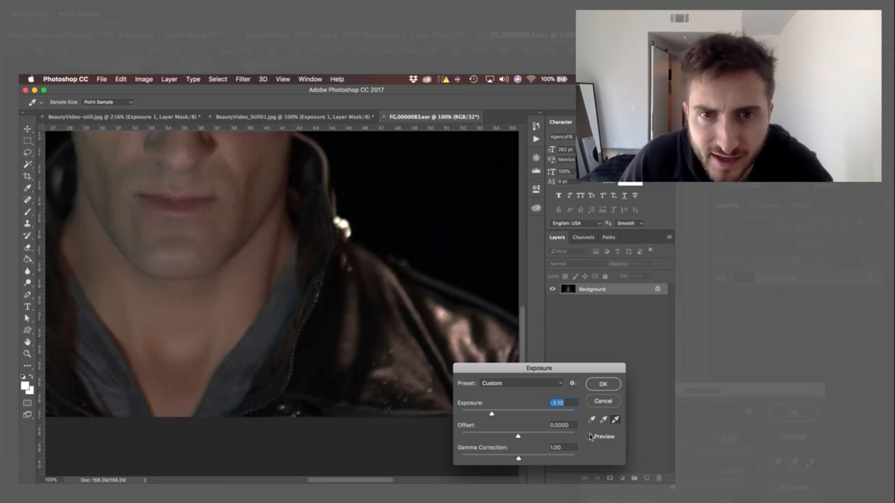
left_click(590, 436)
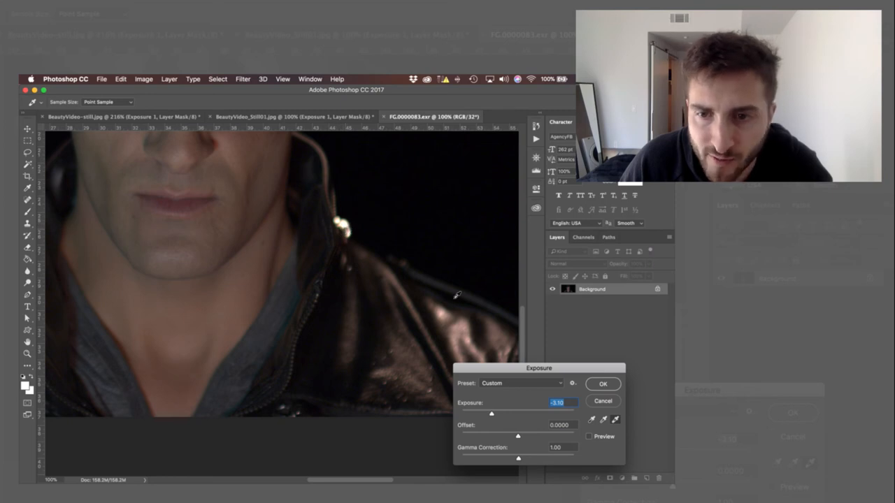
left_click(593, 439)
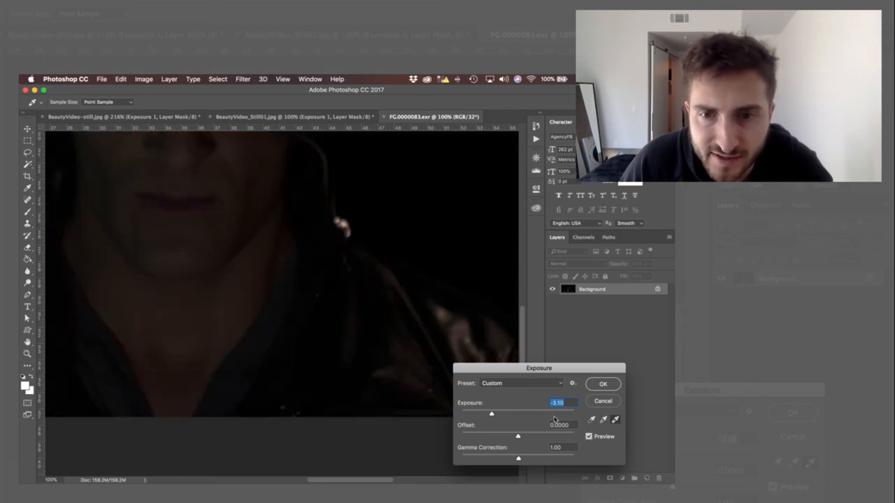
Push exposure back up to strongly bright and compare against the unadjusted frame
left_click_drag(492, 413, 514, 414)
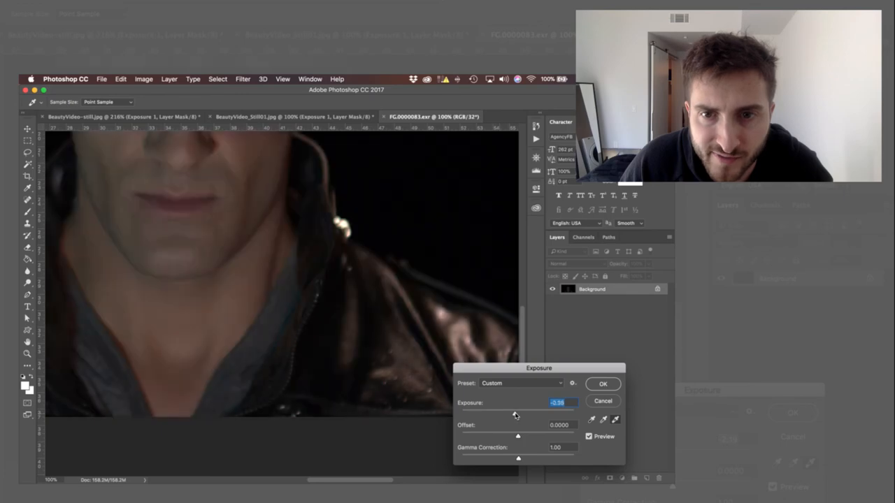
left_click_drag(515, 413, 543, 414)
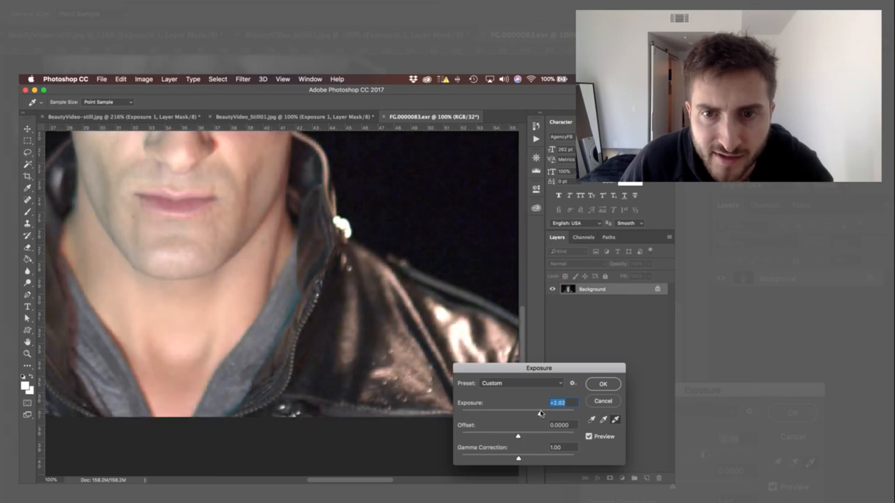
left_click_drag(542, 412, 548, 412)
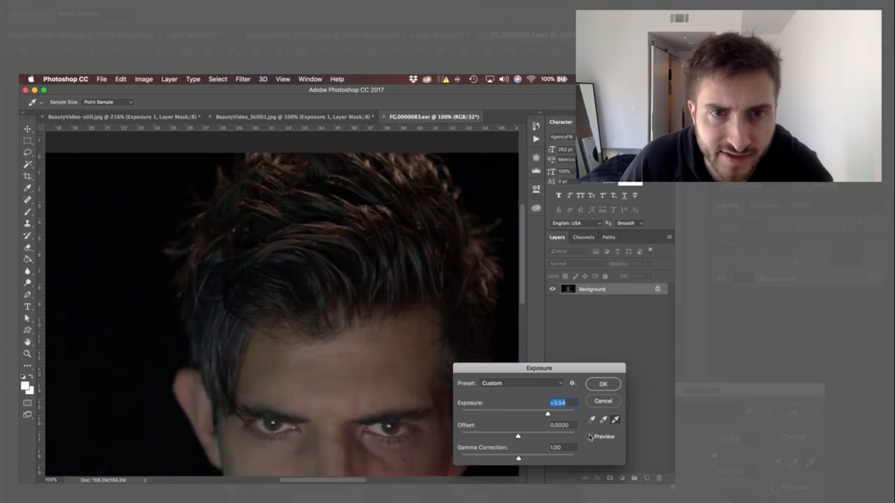
left_click(590, 436)
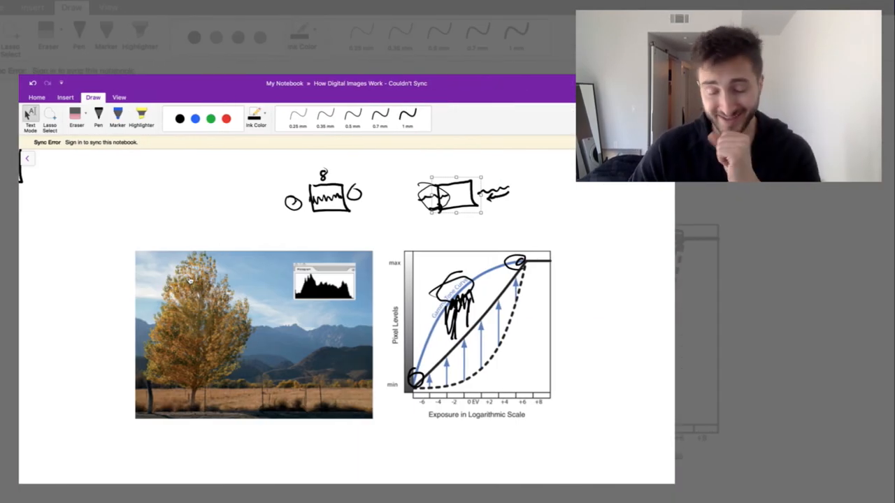
mouse_move(196, 180)
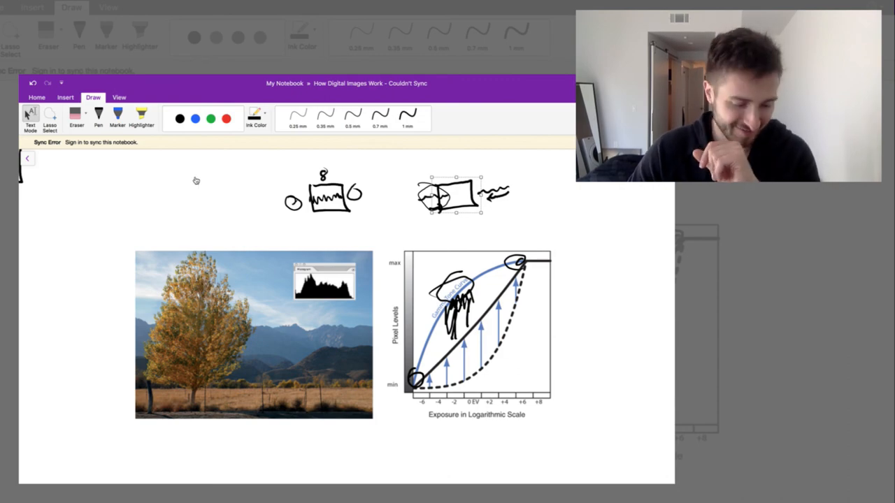